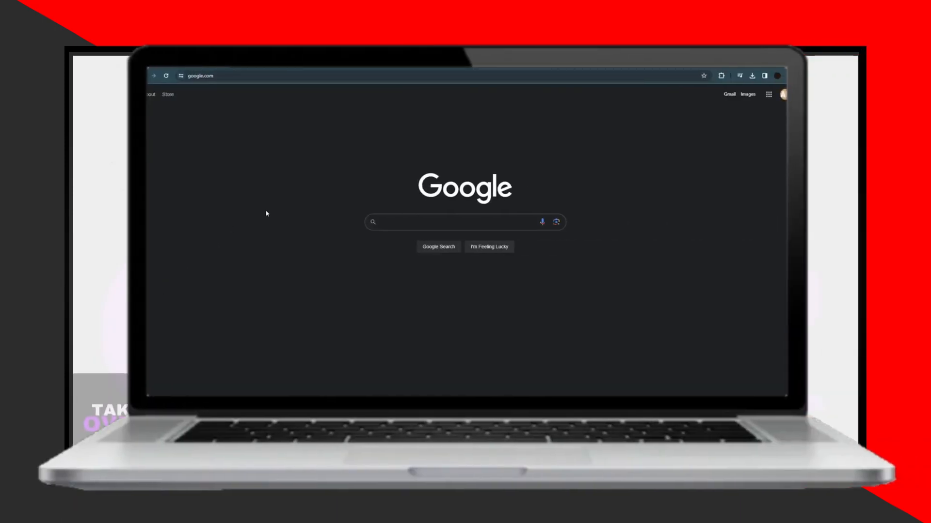
{"action": "mouse_move", "coordinate": [238, 218]}
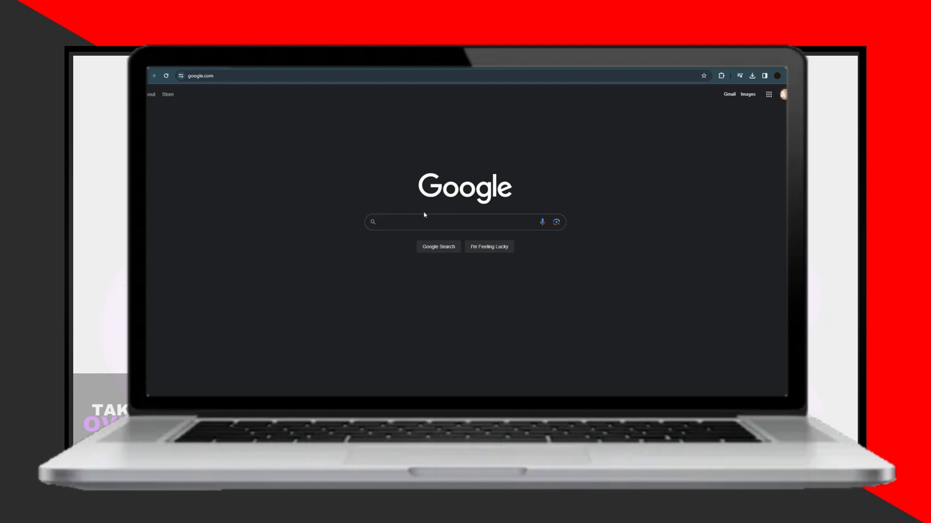
Step: Run a Google search for "indeed"
{"action": "left_click", "coordinate": [451, 222]}
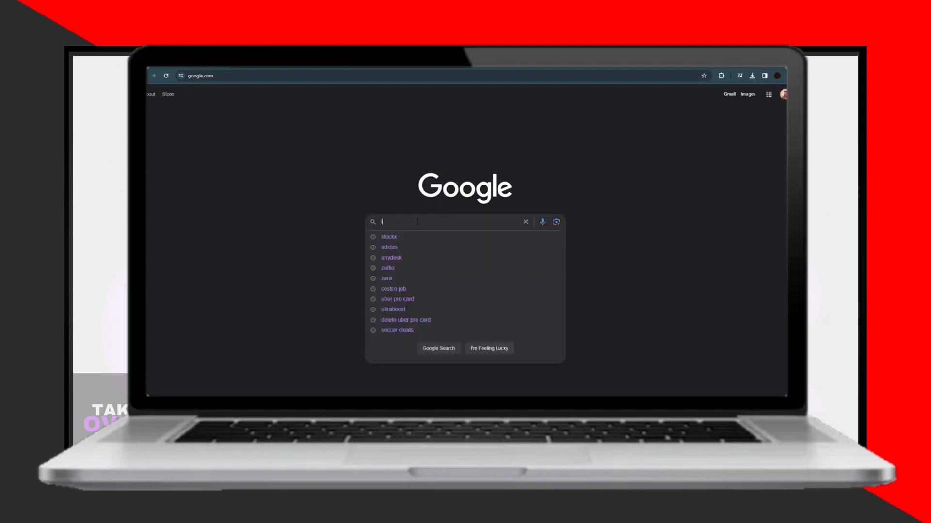
{"action": "type", "text": "indeed"}
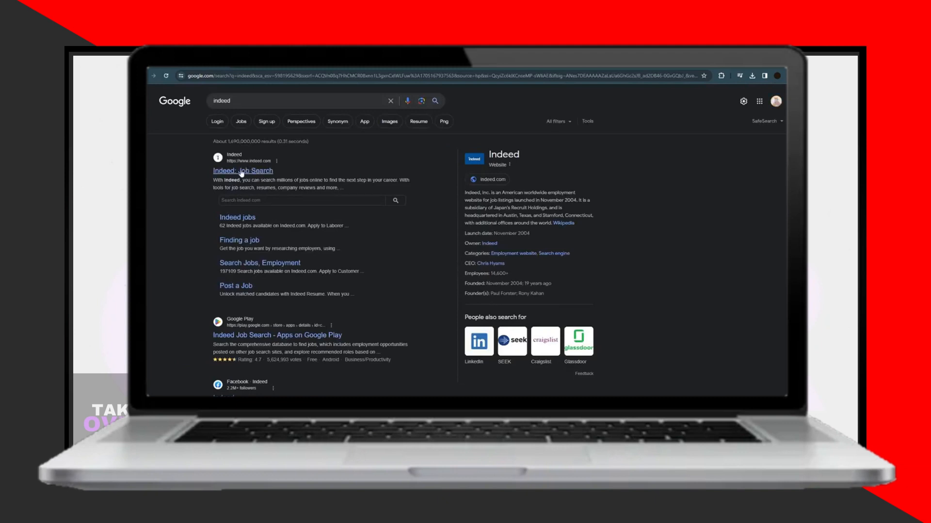
{"action": "left_click", "coordinate": [242, 171]}
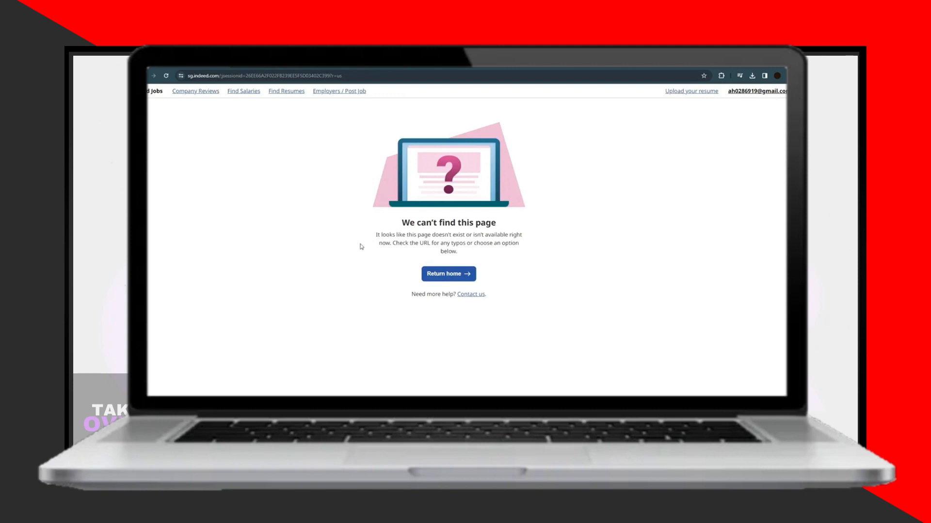
{"action": "mouse_move", "coordinate": [179, 95]}
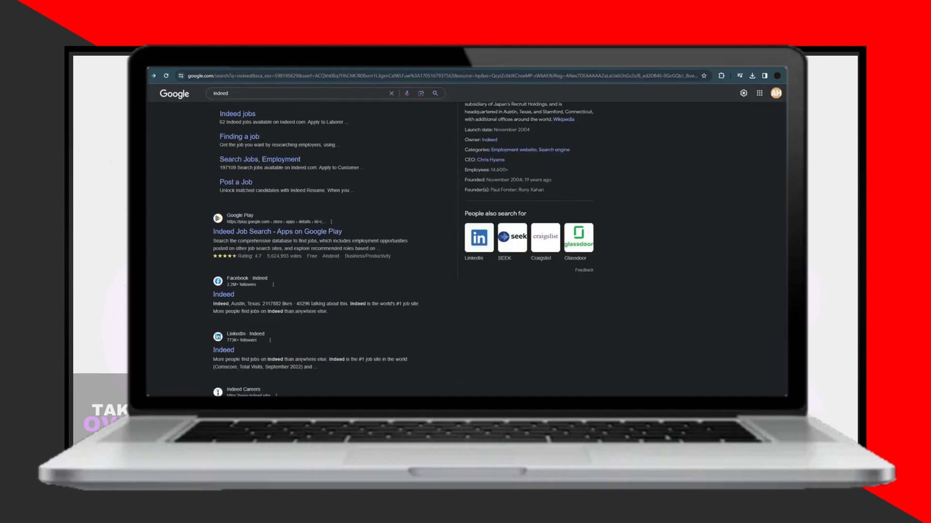
Step: Search "costco job", open Indeed's Costco Jobs listing, and view Security Architect - SAP
{"action": "type", "text": "costco job"}
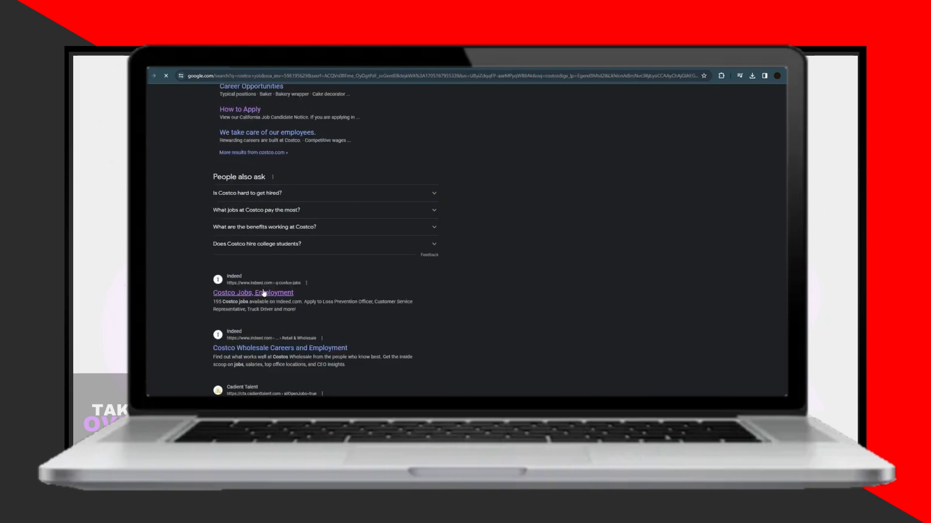
{"action": "left_click", "coordinate": [253, 292]}
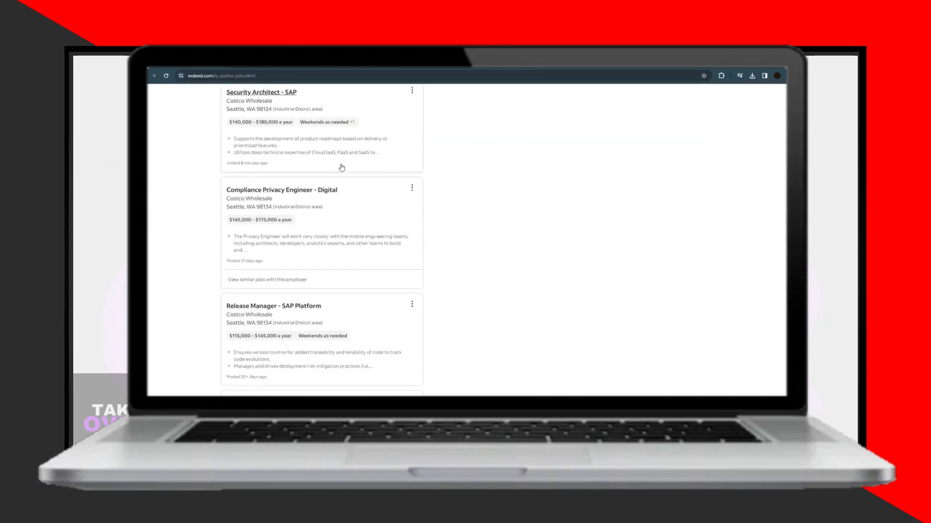
{"action": "left_click", "coordinate": [259, 92]}
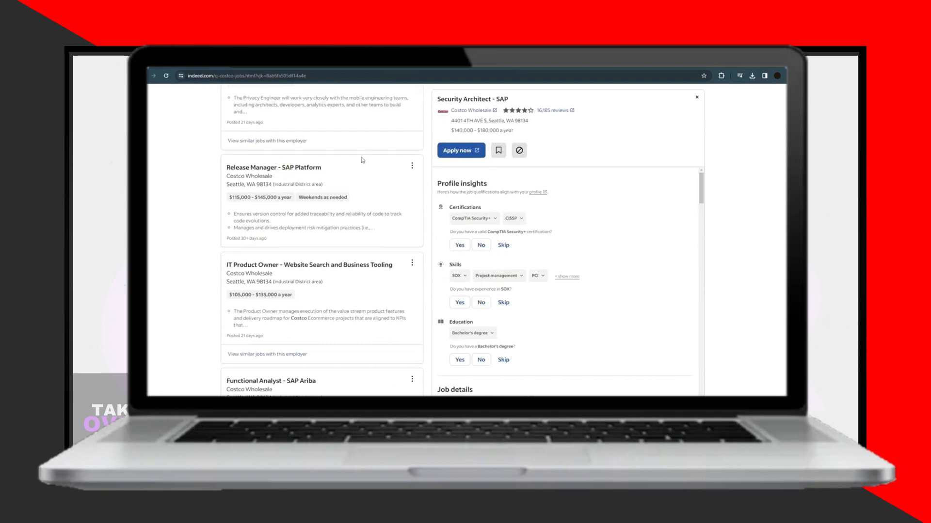